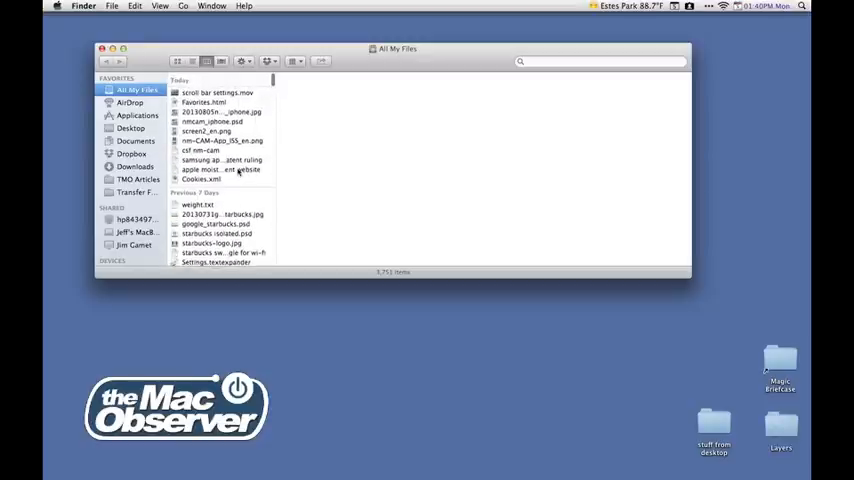
Close the All My Files window and open System Preferences to the General pane.
left_click(102, 48)
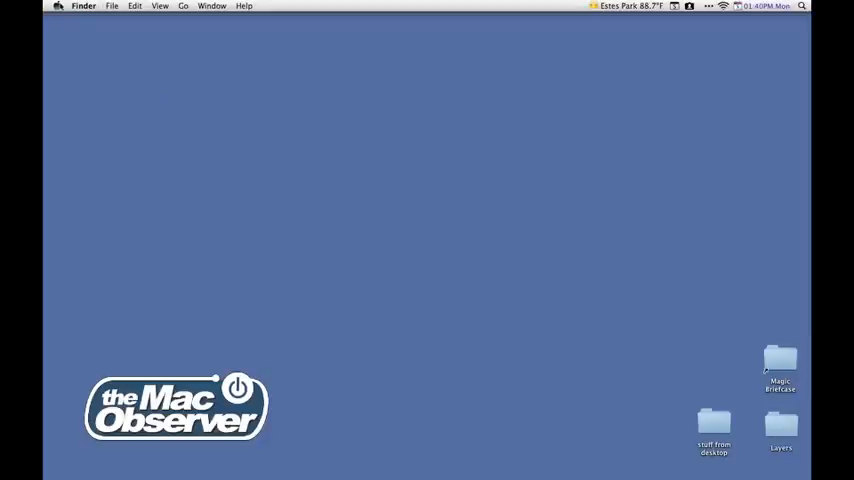
left_click(58, 6)
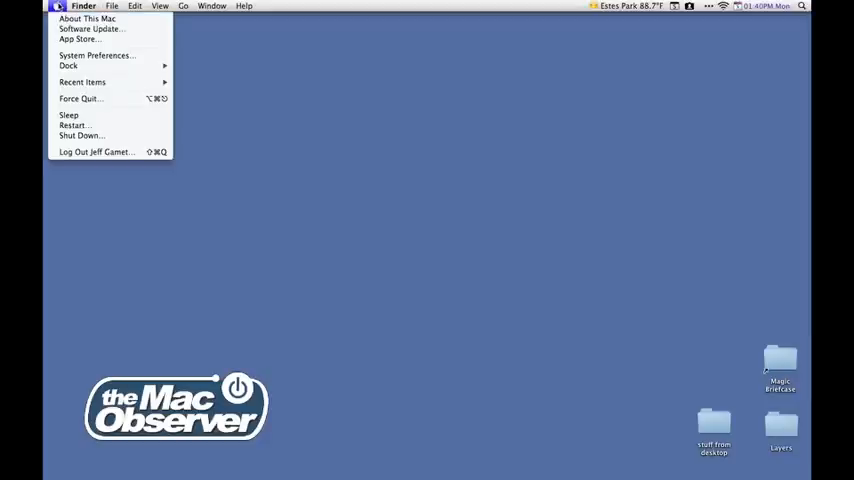
left_click(96, 55)
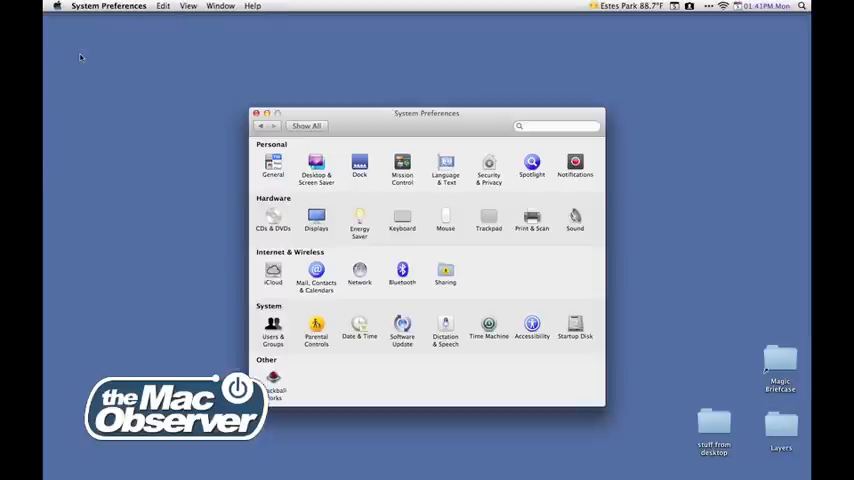
left_click(273, 165)
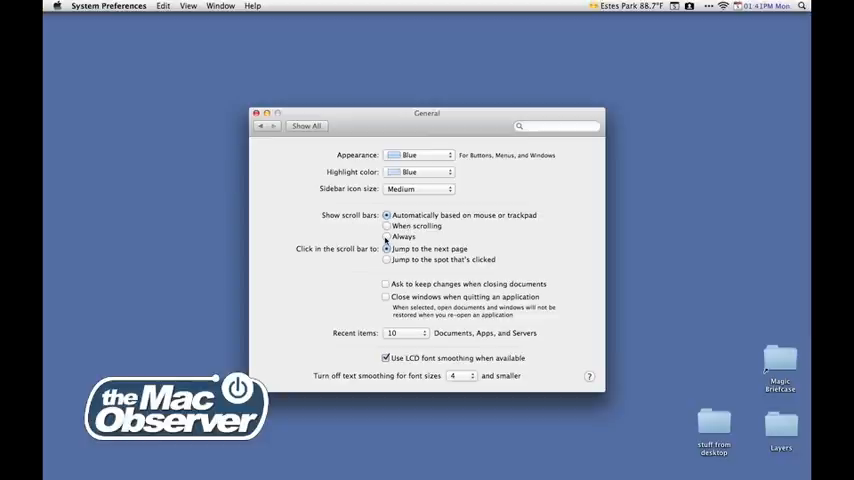
Set Show scroll bars to Always in General preferences.
left_click(387, 237)
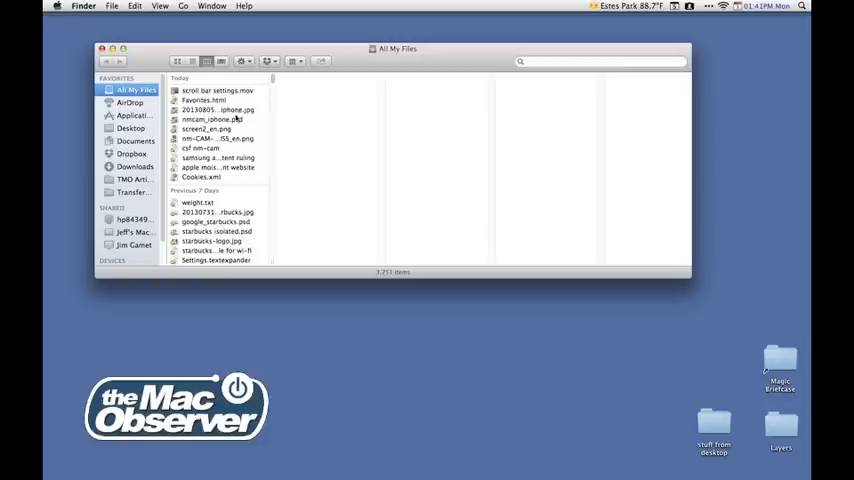
Scroll the All My Files list down to the Earlier entries with scroll bars showing.
scroll("down", 3)
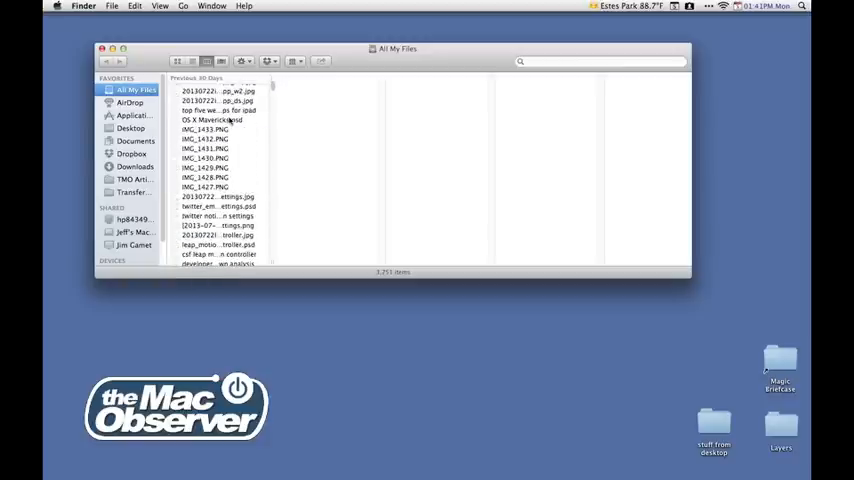
scroll("down", 3)
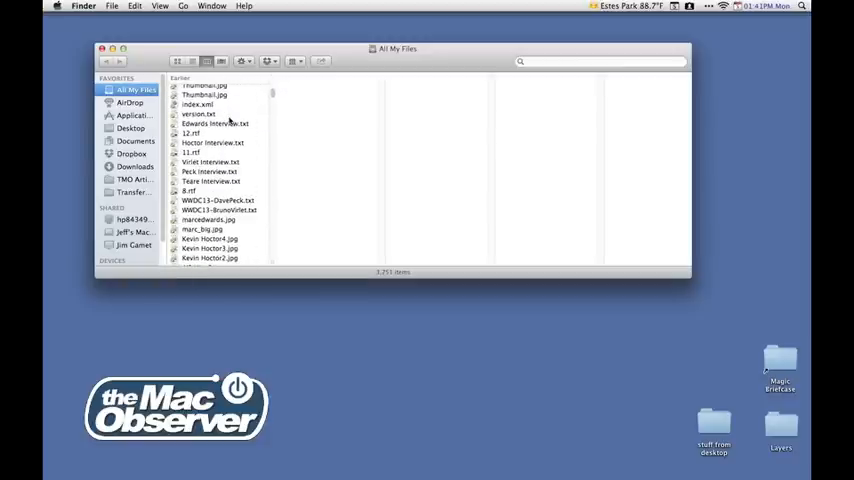